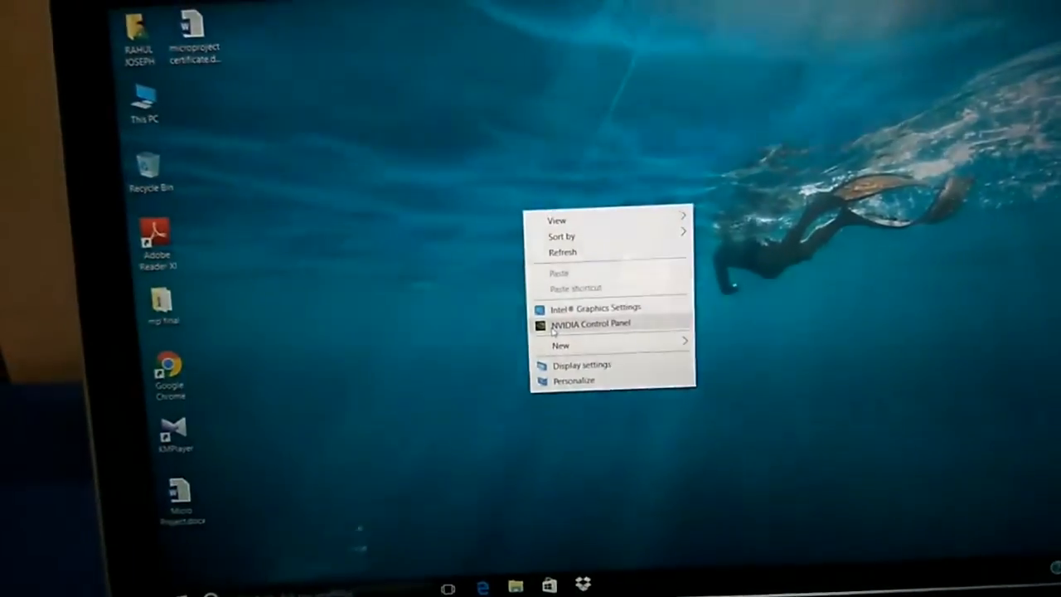
Launch the NVIDIA Control Panel from the desktop context menu.
{"action": "left_click", "coordinate": [554, 327]}
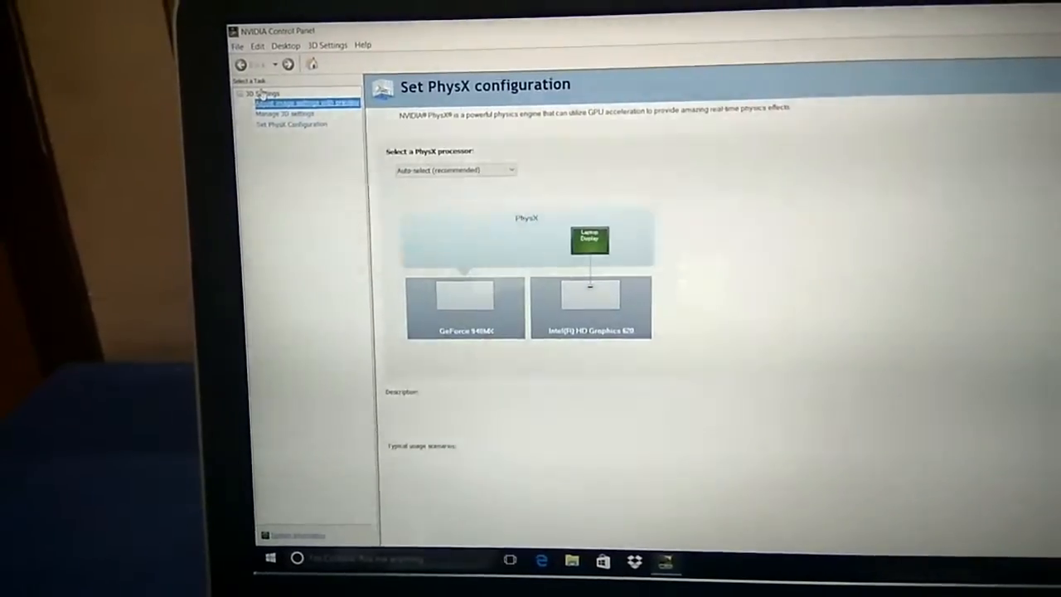
Switch from PhysX configuration to the Adjust Image Settings with Preview page under 3D Settings.
{"action": "left_click", "coordinate": [307, 103]}
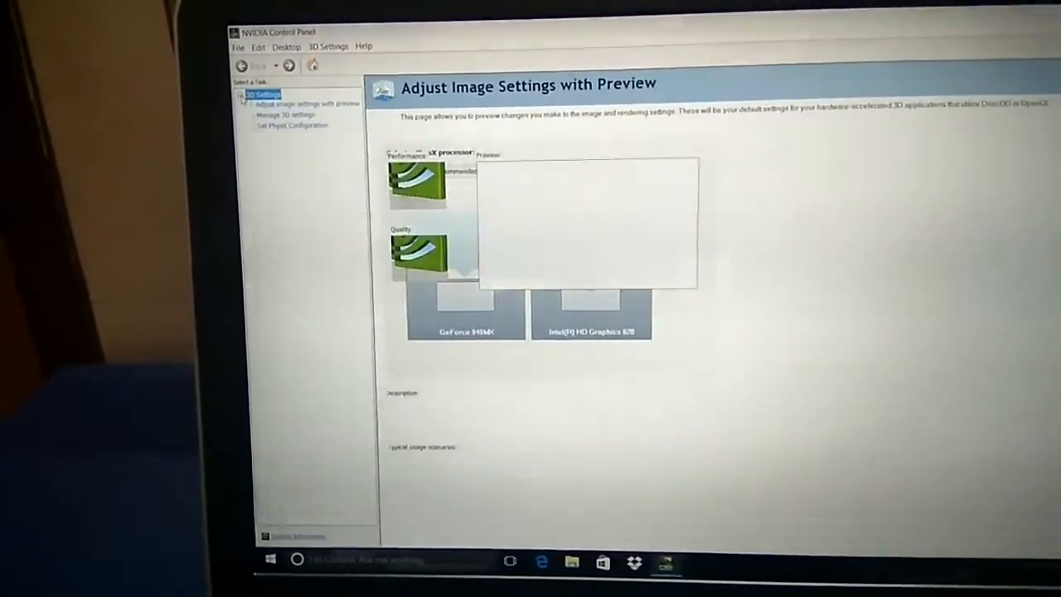